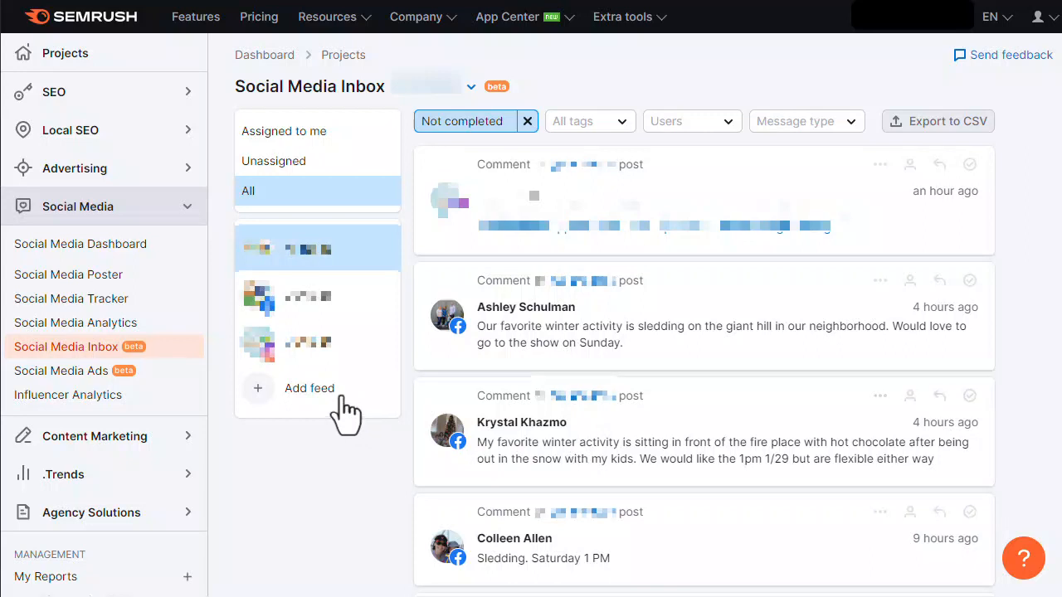
Begin adding a new Instagram feed to the Social Media Inbox.
{"action": "left_click", "coordinate": [308, 388]}
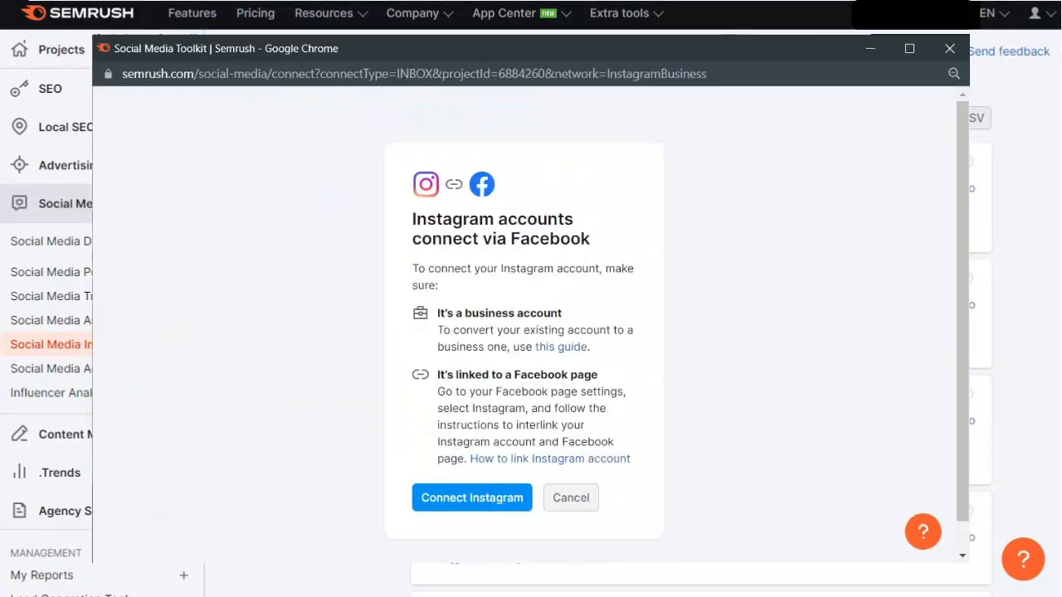
Dismiss the Instagram connection window and show More actions for the top 'We love to ski!' comment.
{"action": "left_click", "coordinate": [571, 498]}
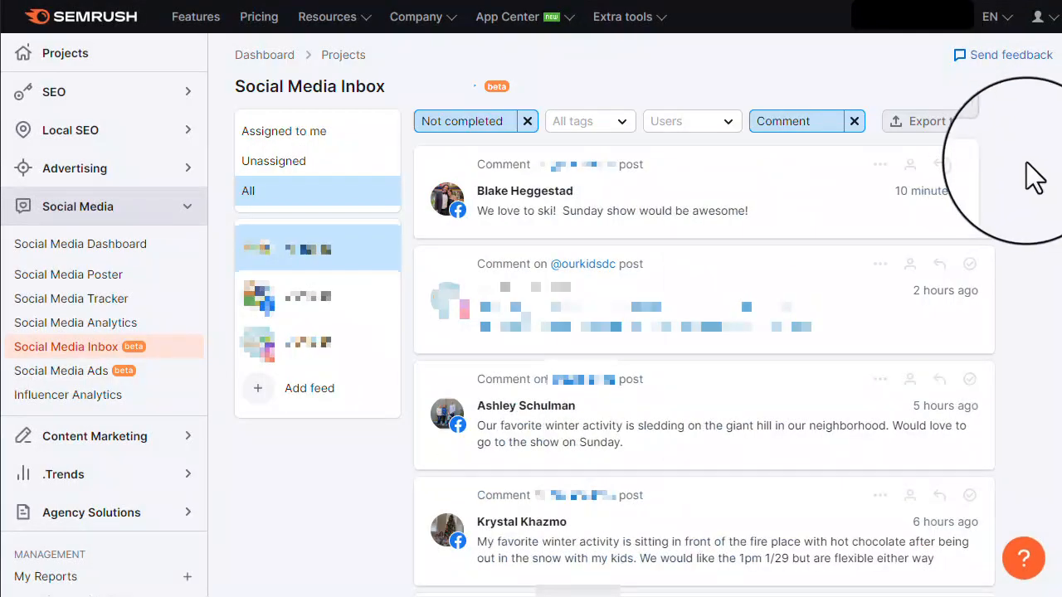
{"action": "mouse_move", "coordinate": [939, 163]}
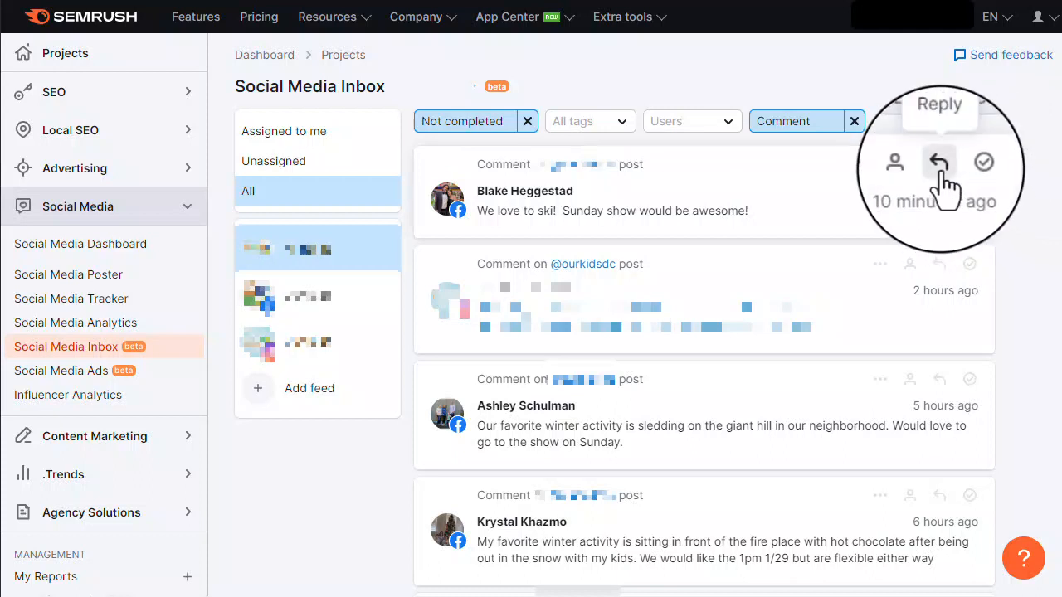
{"action": "mouse_move", "coordinate": [969, 162]}
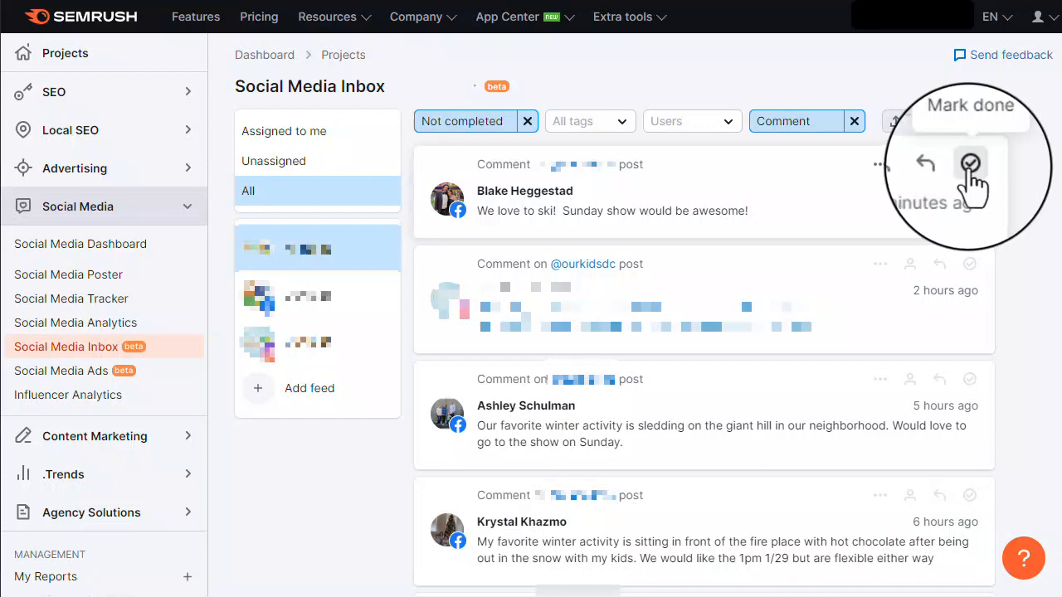
{"action": "left_click", "coordinate": [880, 164]}
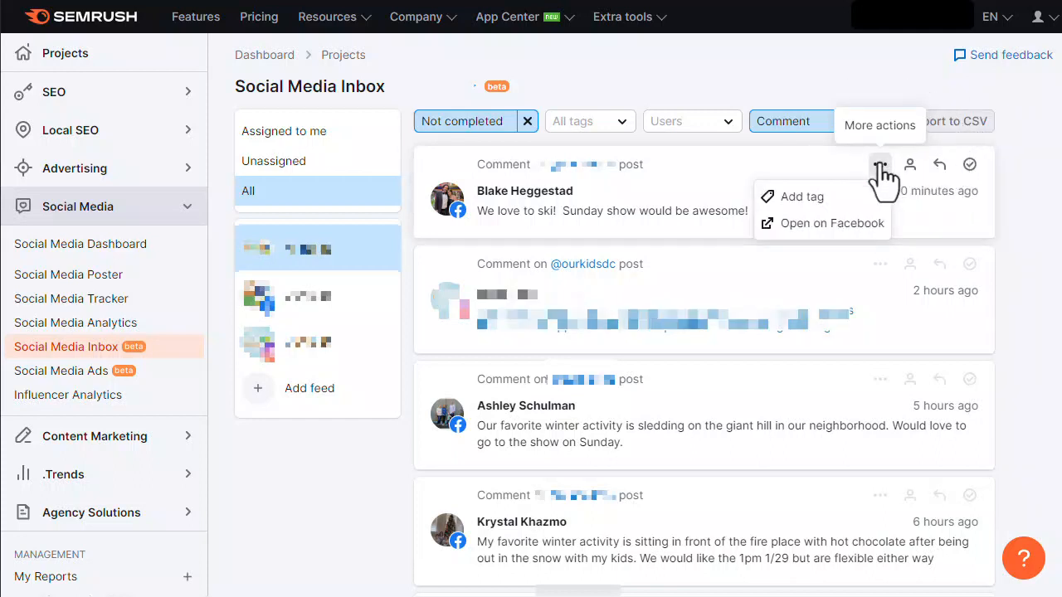
{"action": "mouse_move", "coordinate": [871, 235]}
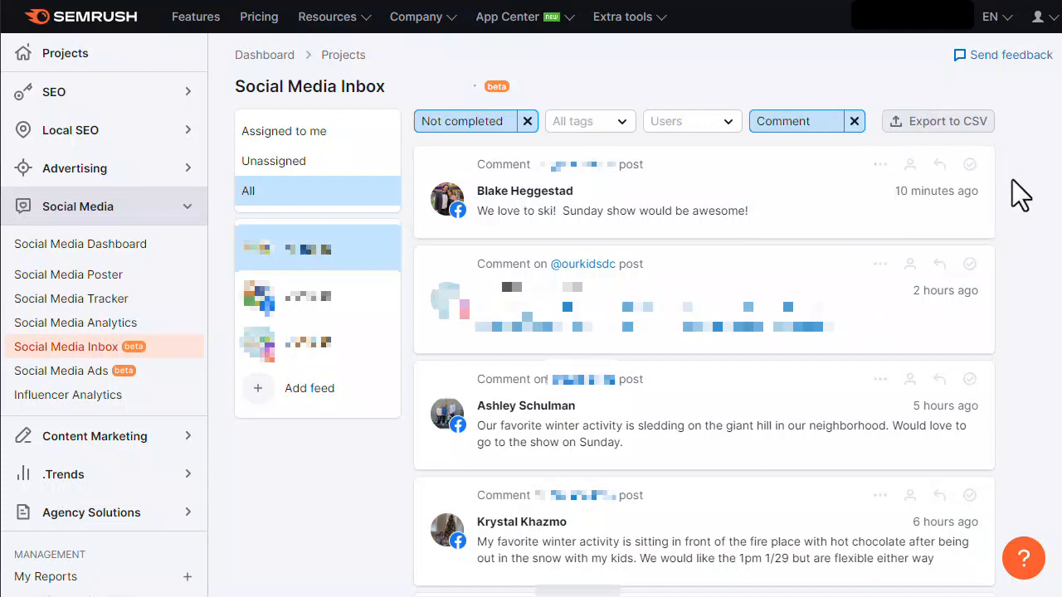
{"action": "mouse_move", "coordinate": [590, 121]}
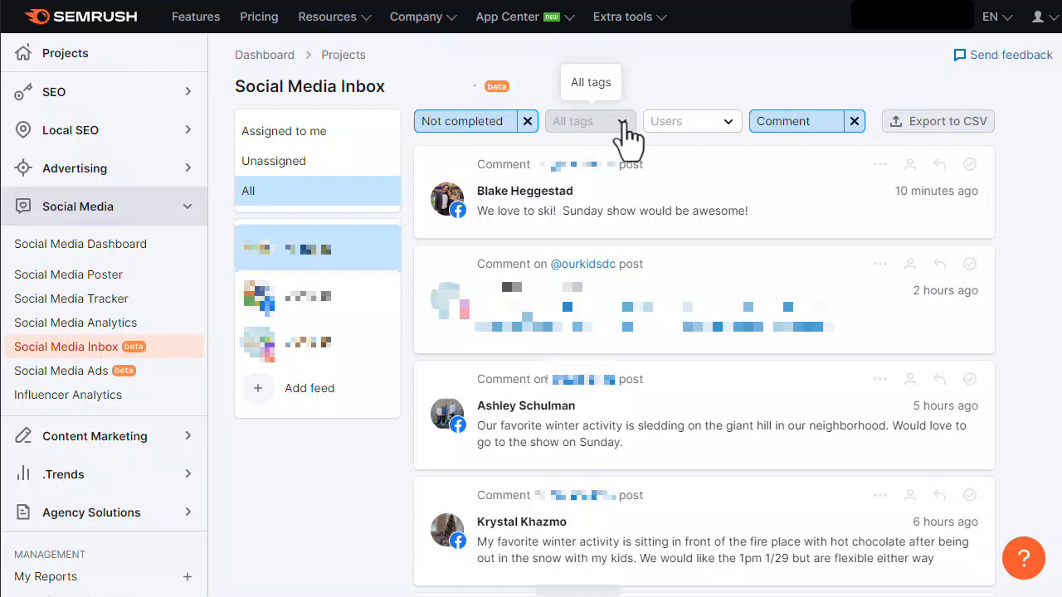
Review the All tags filter, then limit Message type to Comment.
{"action": "left_click", "coordinate": [691, 120]}
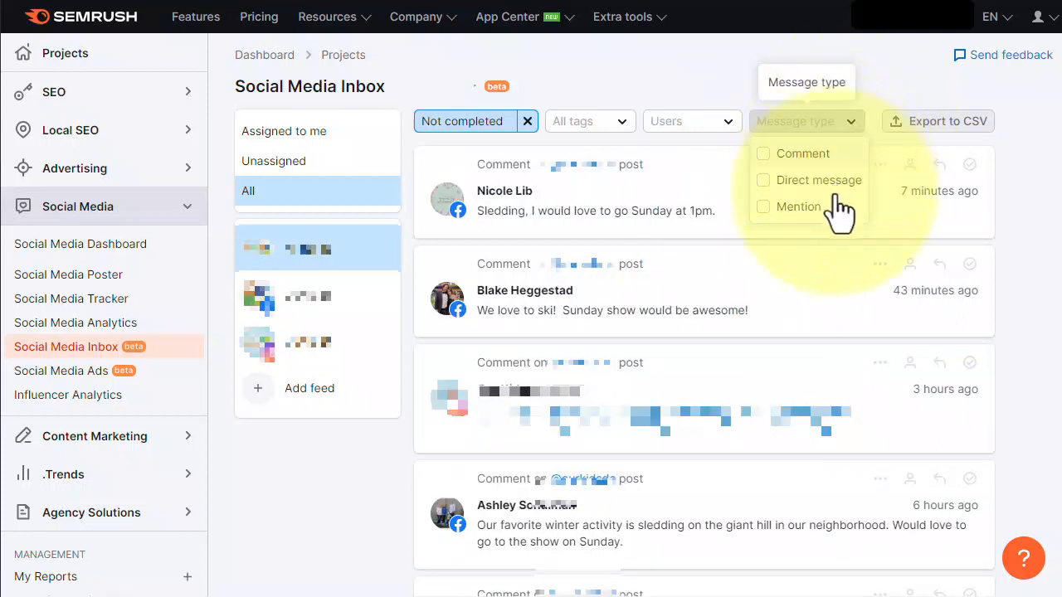
{"action": "left_click", "coordinate": [801, 153]}
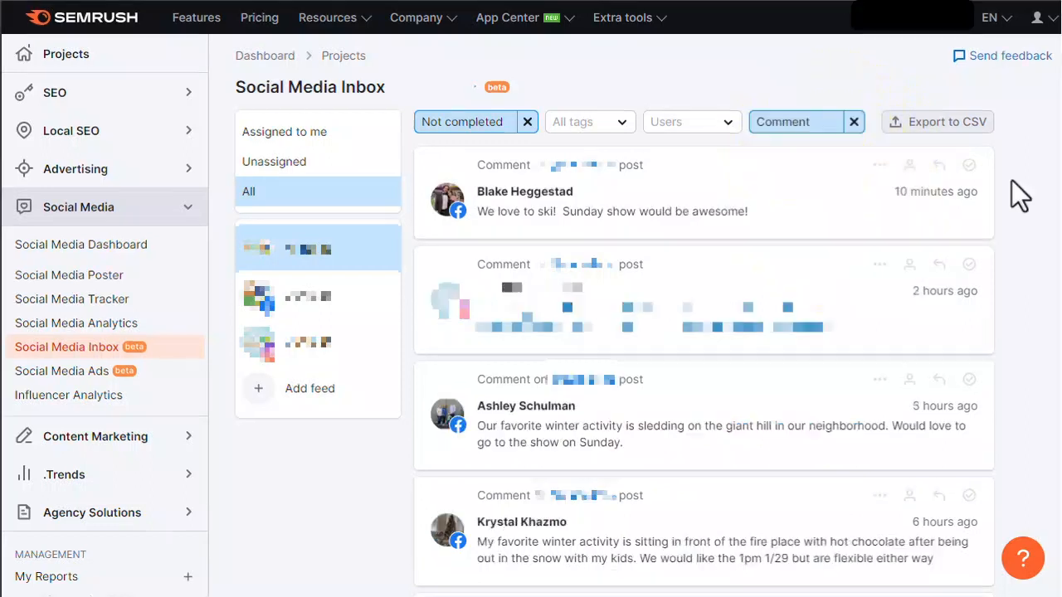